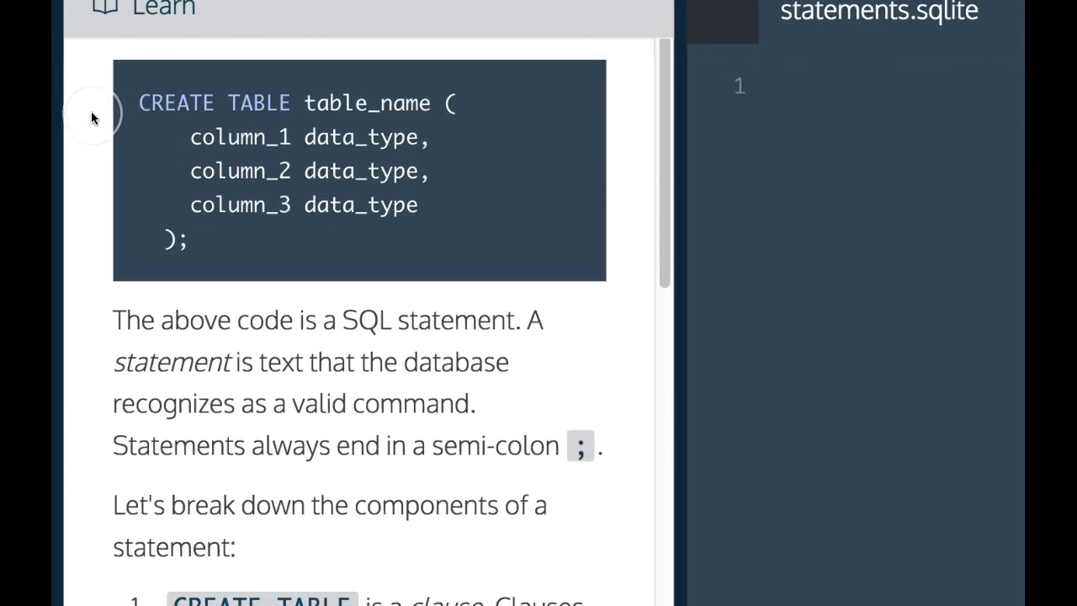
- Scroll down through the lesson instructions to reach the exercise task
scroll(down, 3)
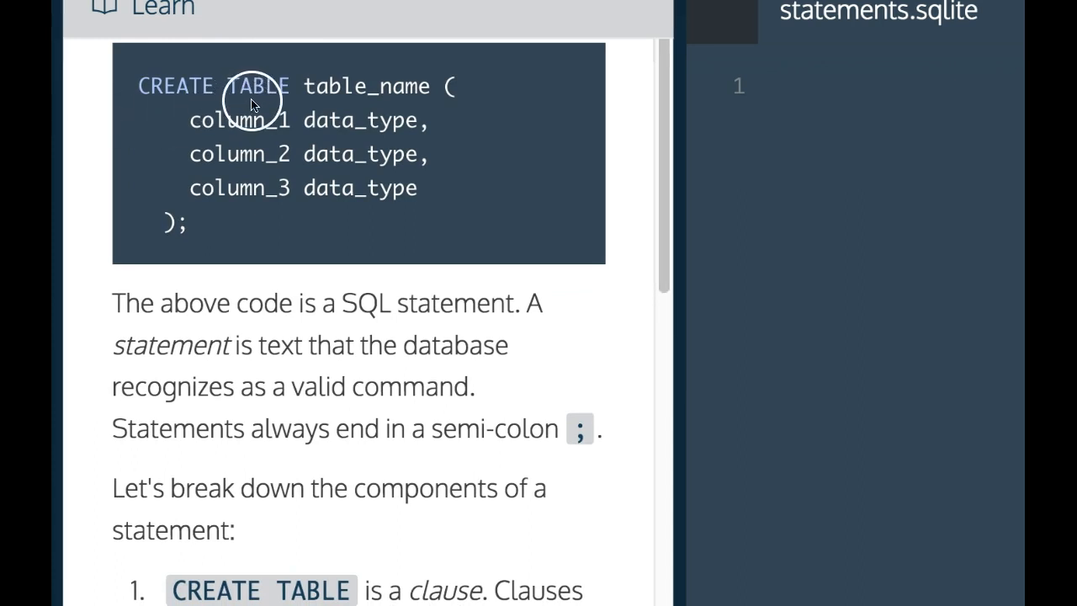
mouse_move(389, 186)
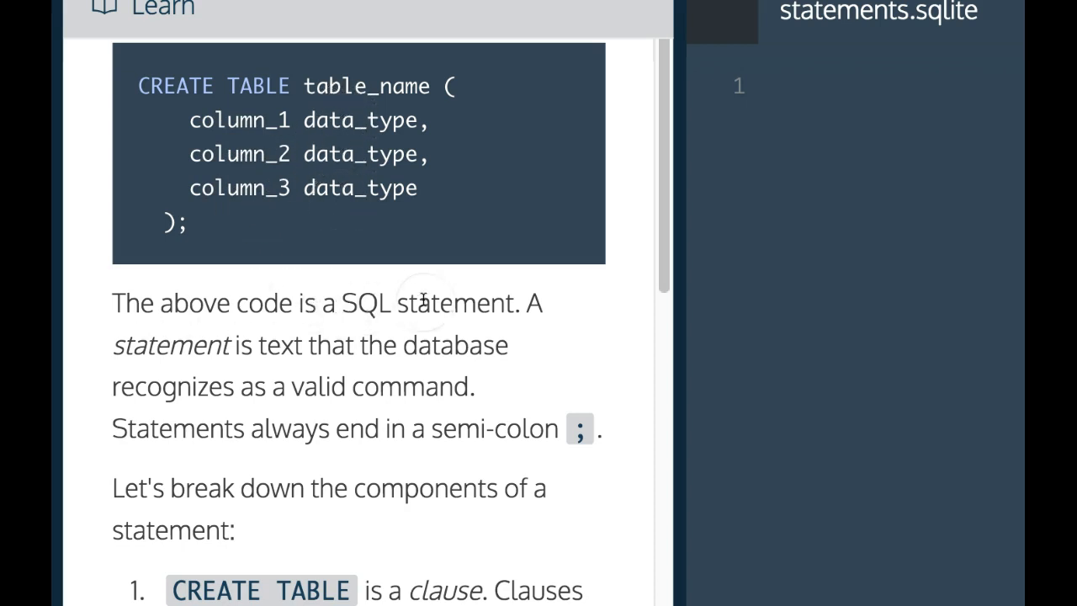
mouse_move(268, 362)
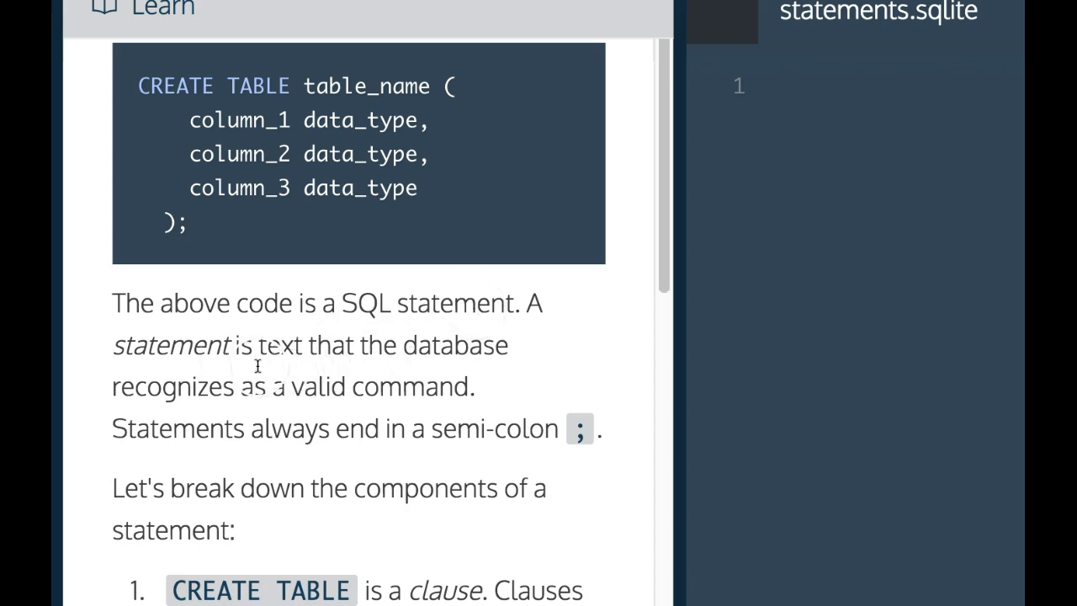
mouse_move(294, 413)
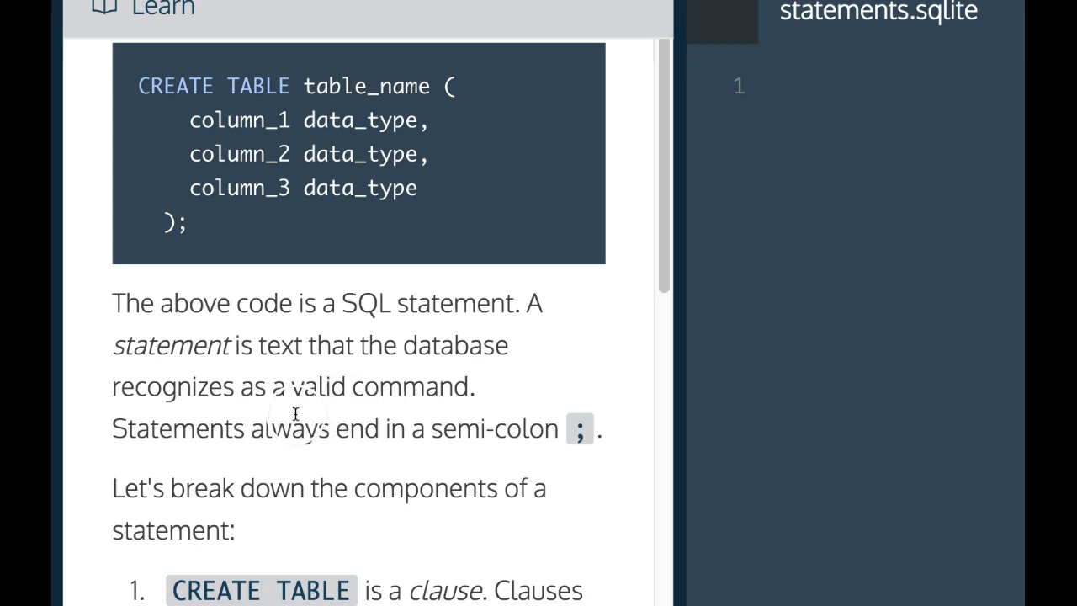
mouse_move(427, 446)
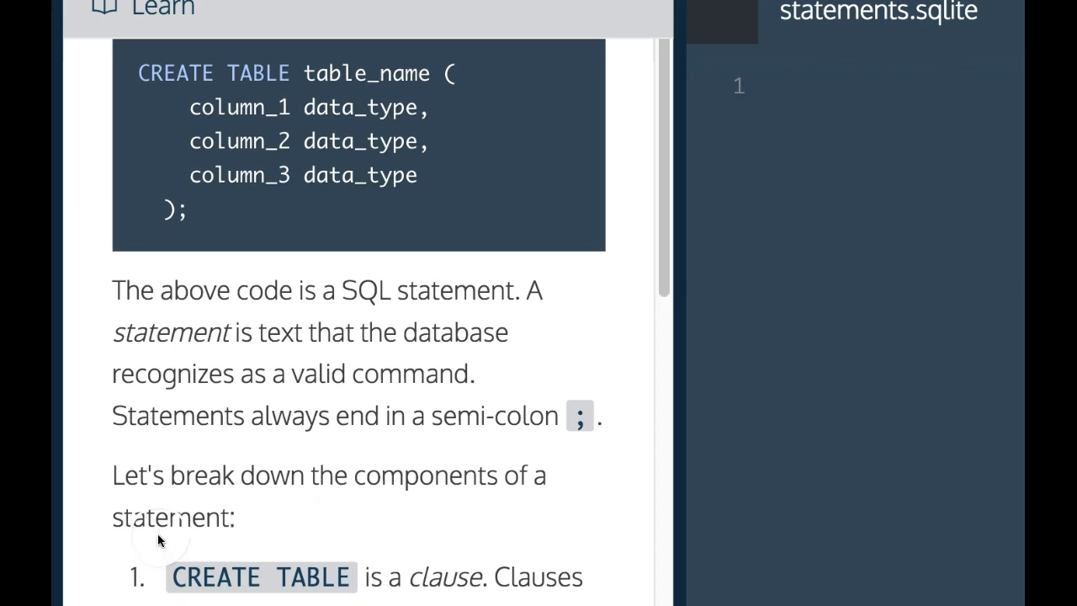
mouse_move(457, 549)
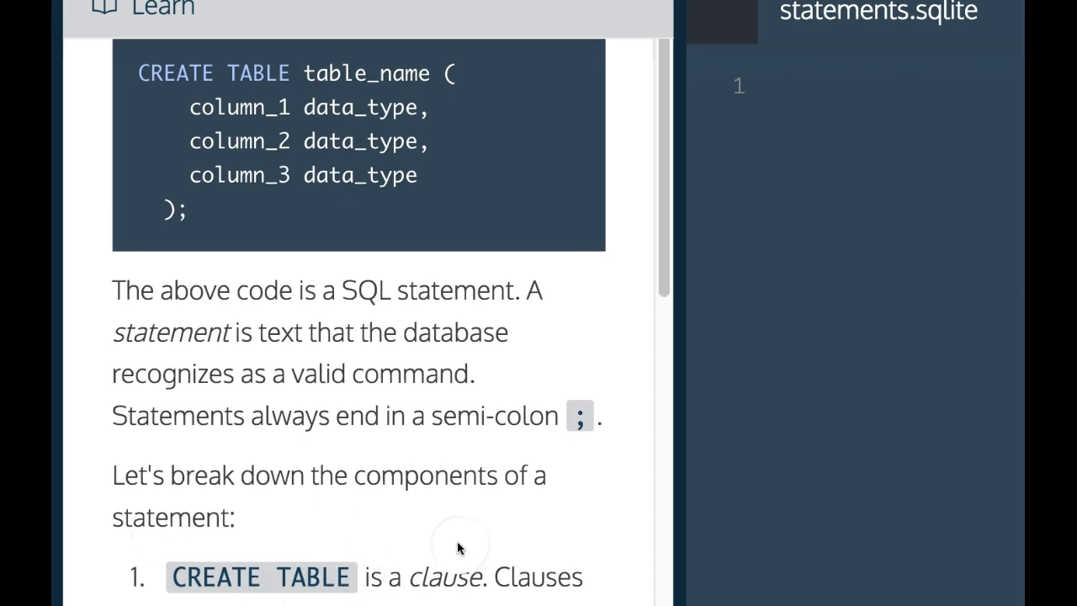
scroll(down, 3)
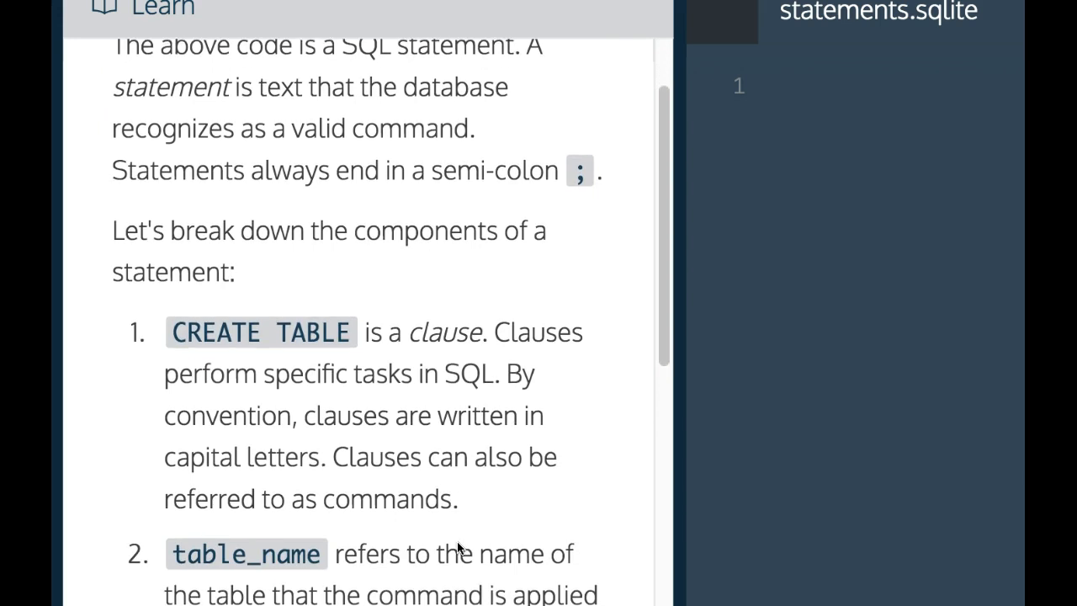
scroll(down, 3)
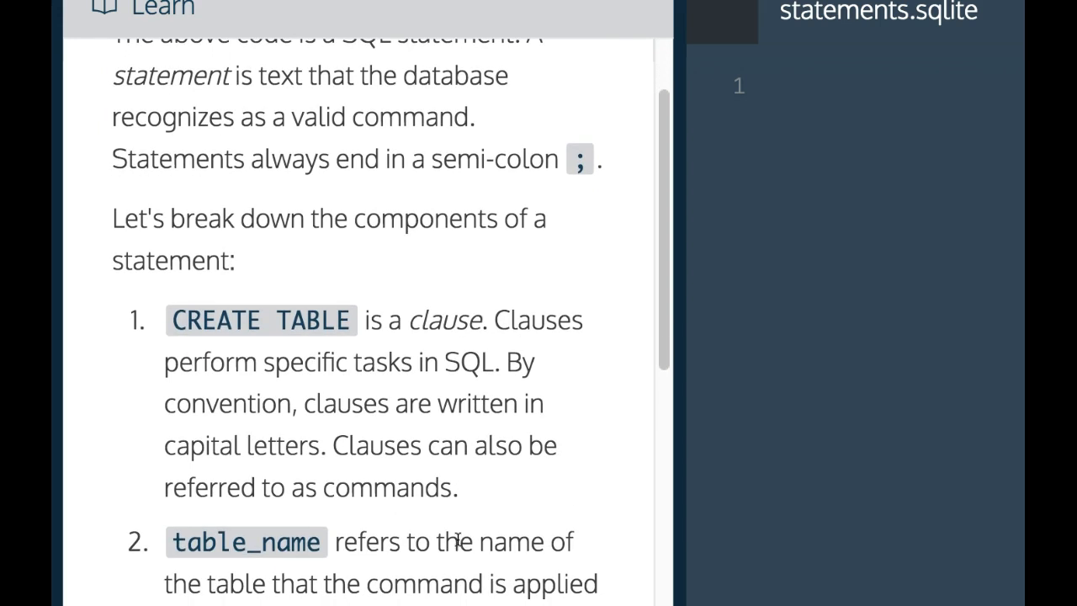
scroll(down, 3)
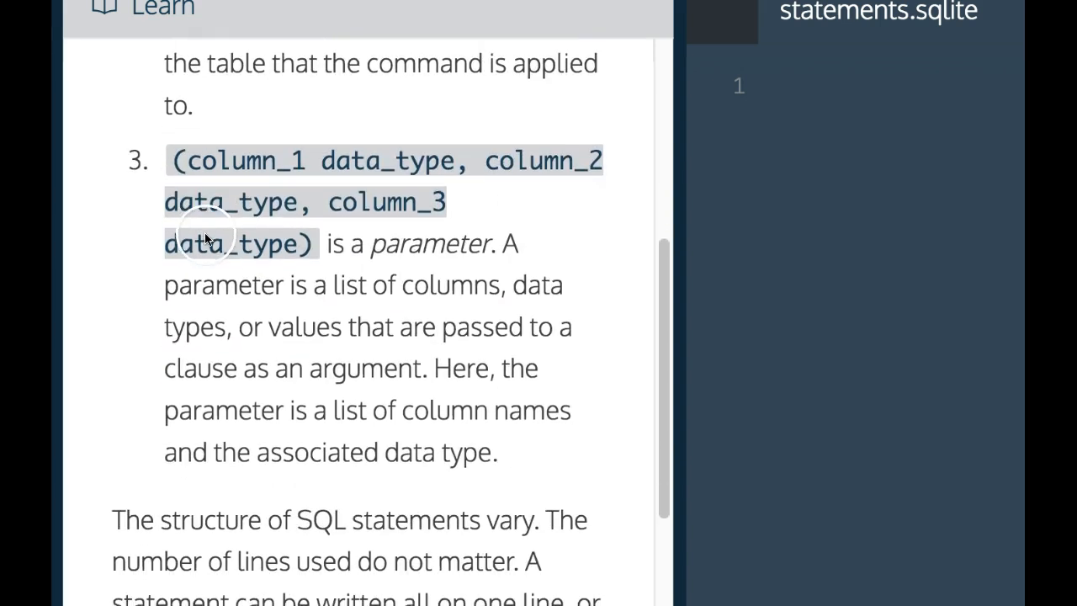
scroll(down, 3)
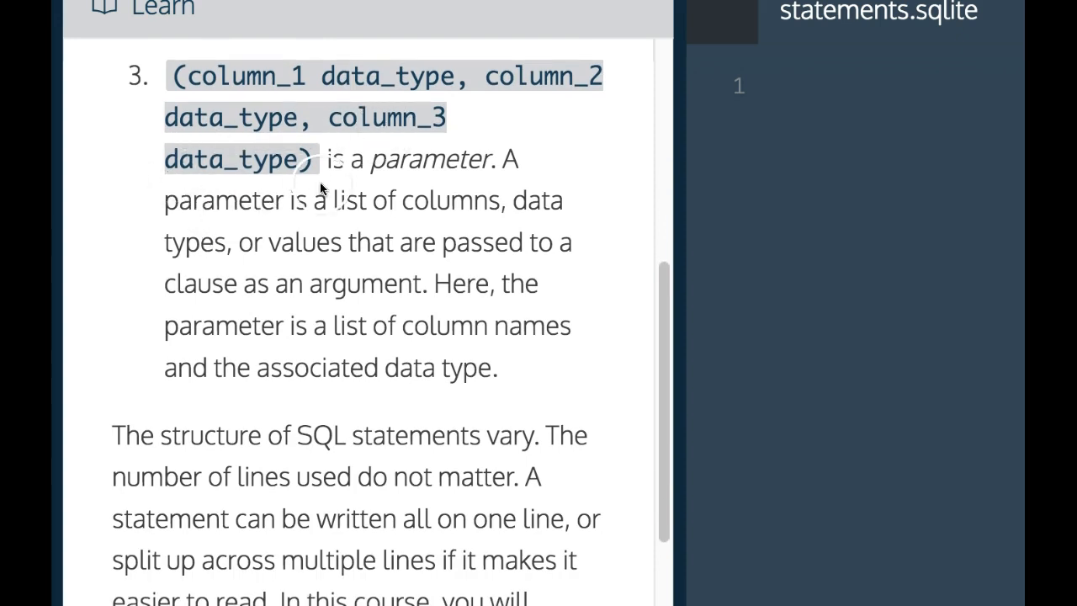
mouse_move(300, 225)
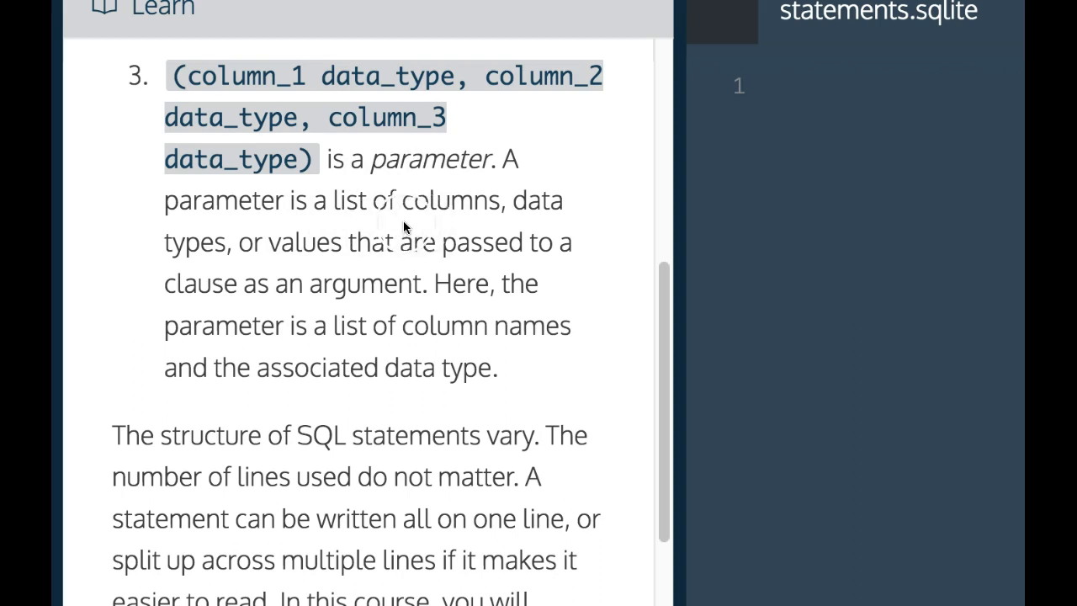
mouse_move(446, 261)
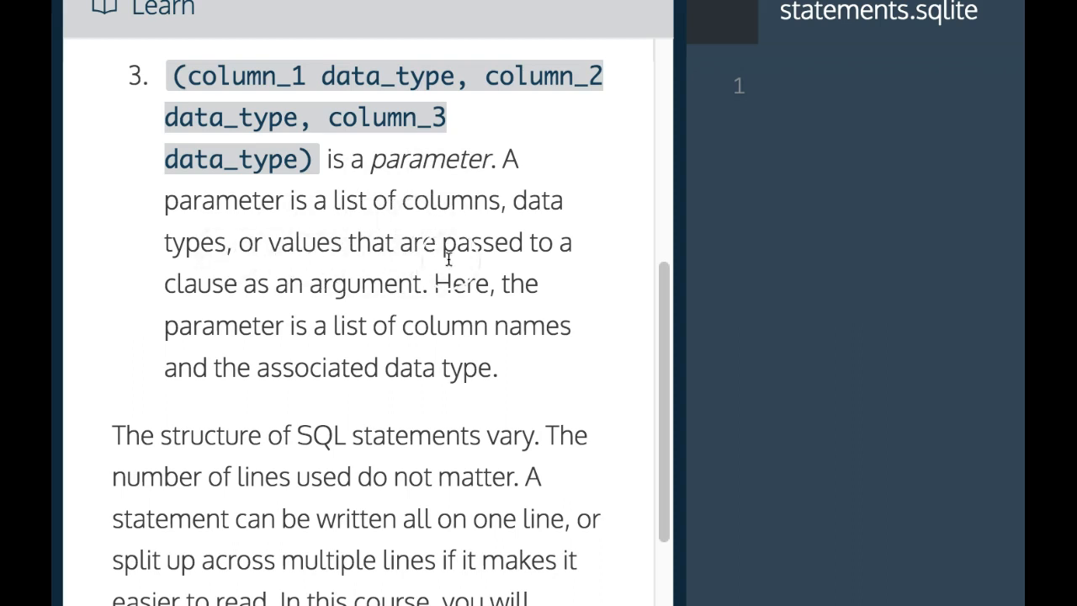
mouse_move(336, 309)
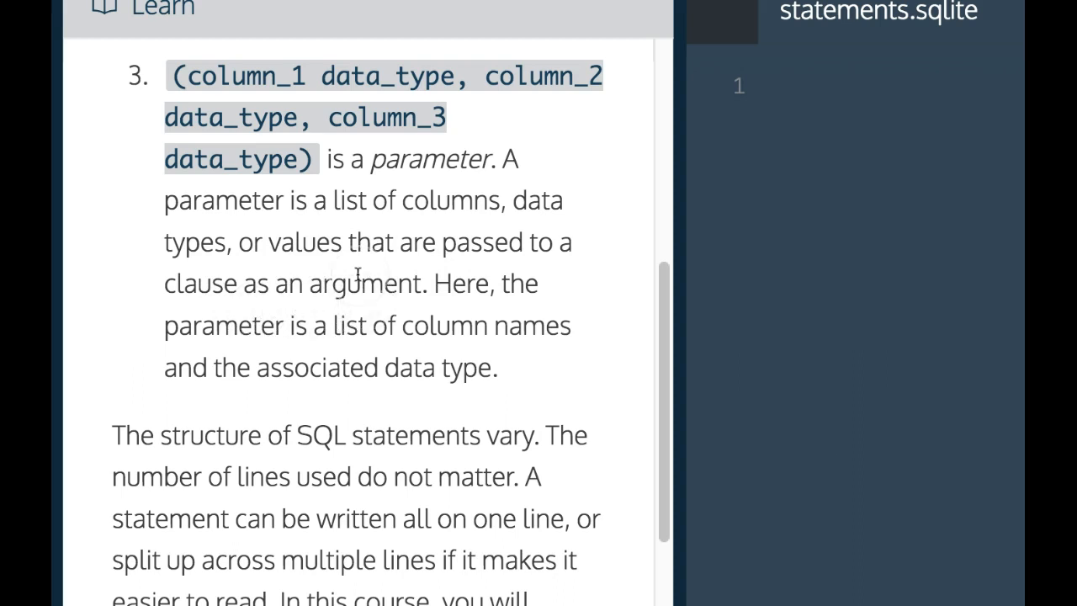
scroll(down, 3)
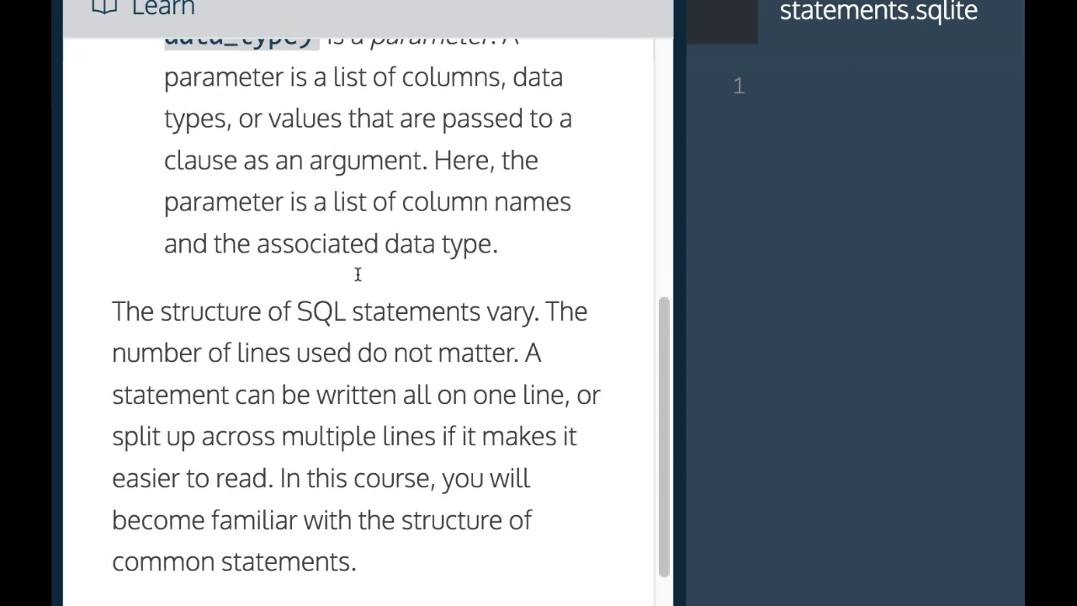
scroll(down, 3)
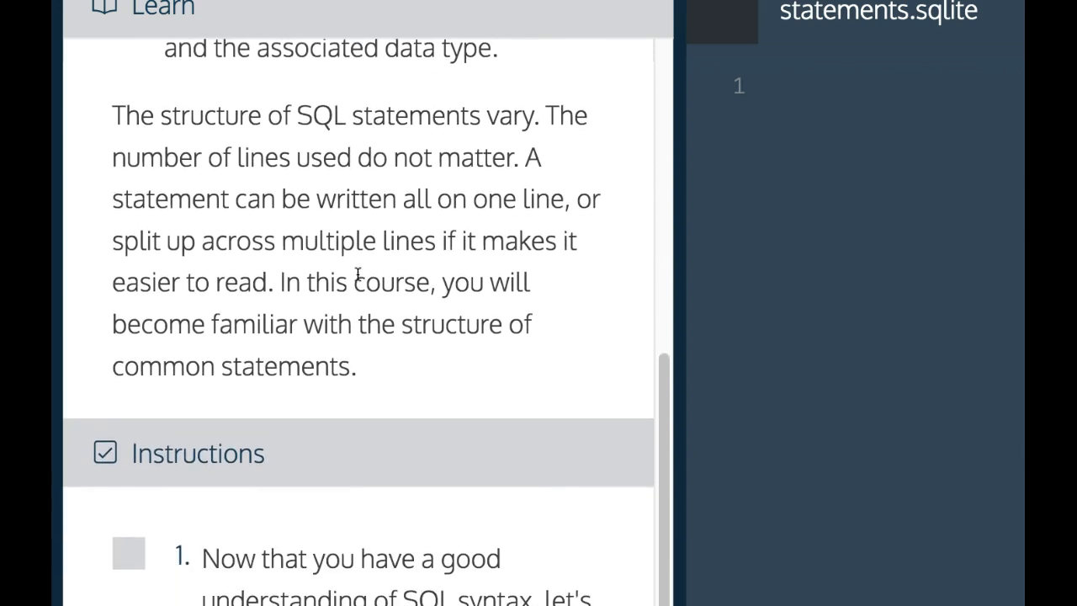
scroll(down, 3)
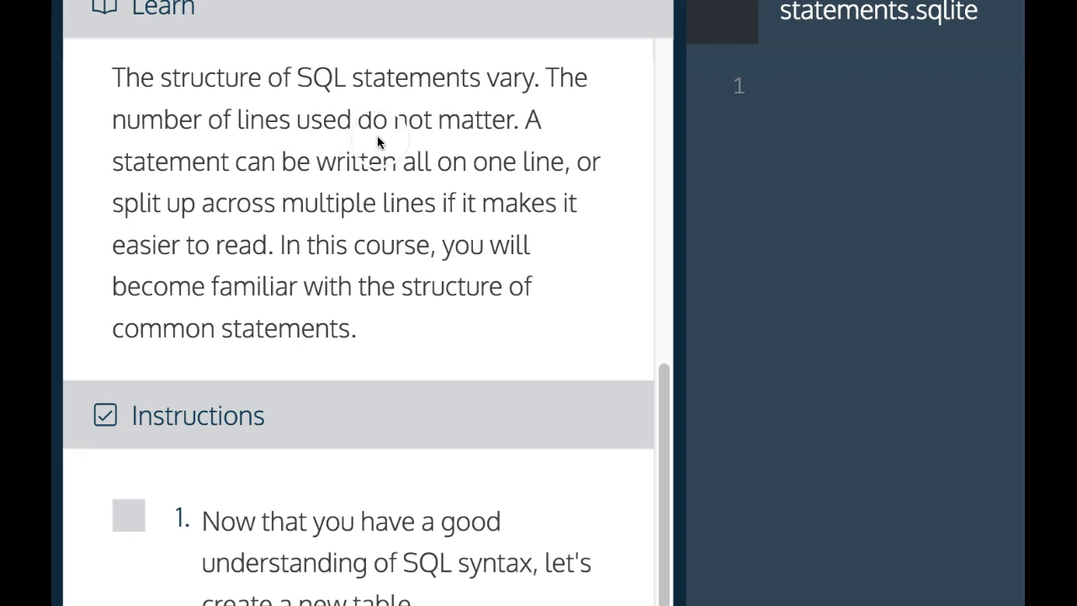
mouse_move(421, 192)
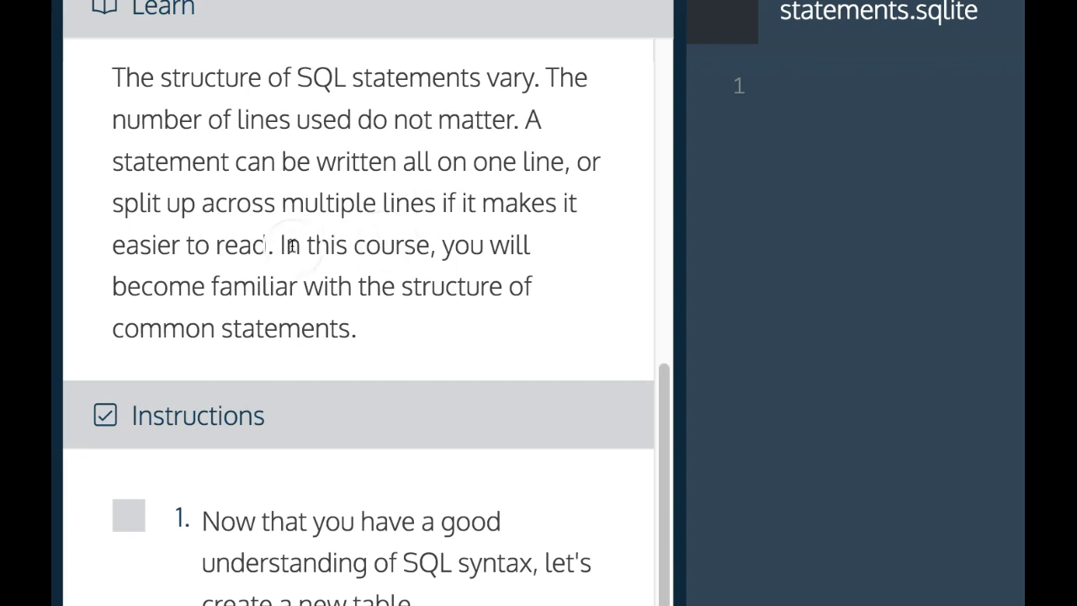
mouse_move(446, 352)
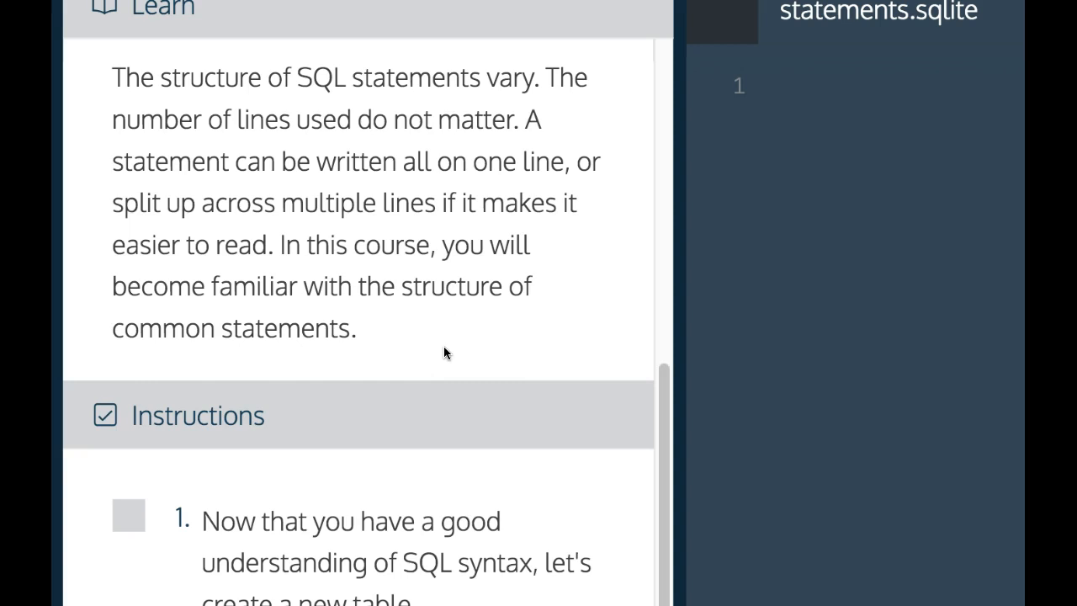
scroll(down, 3)
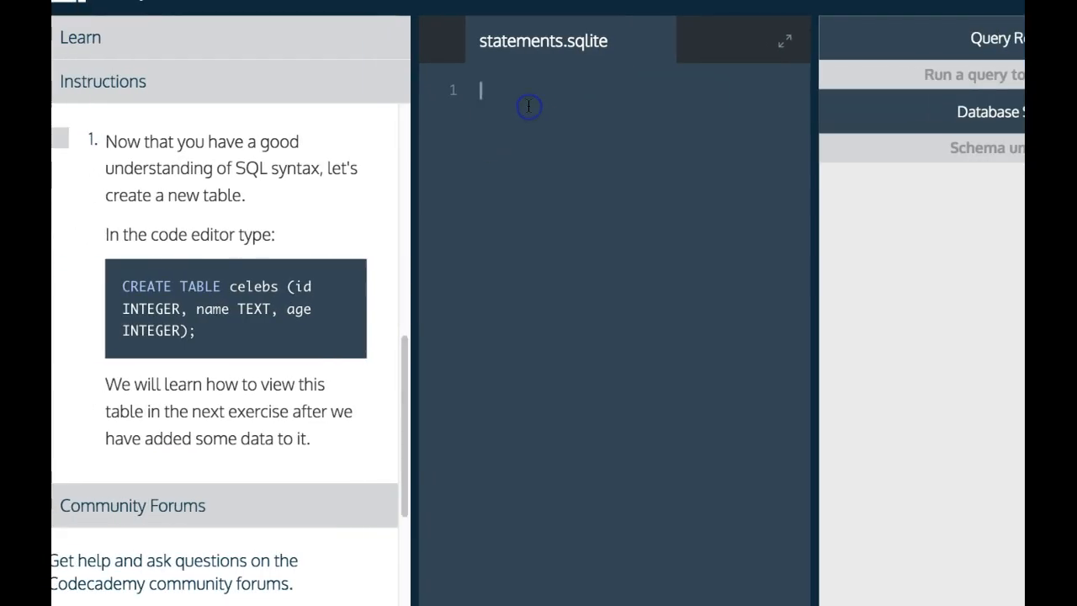
- Write CREATE TABLE celebs (id INTEGER, name TEXT, age INTEGER); across several lines in the editor
text(CREATE TABLE)
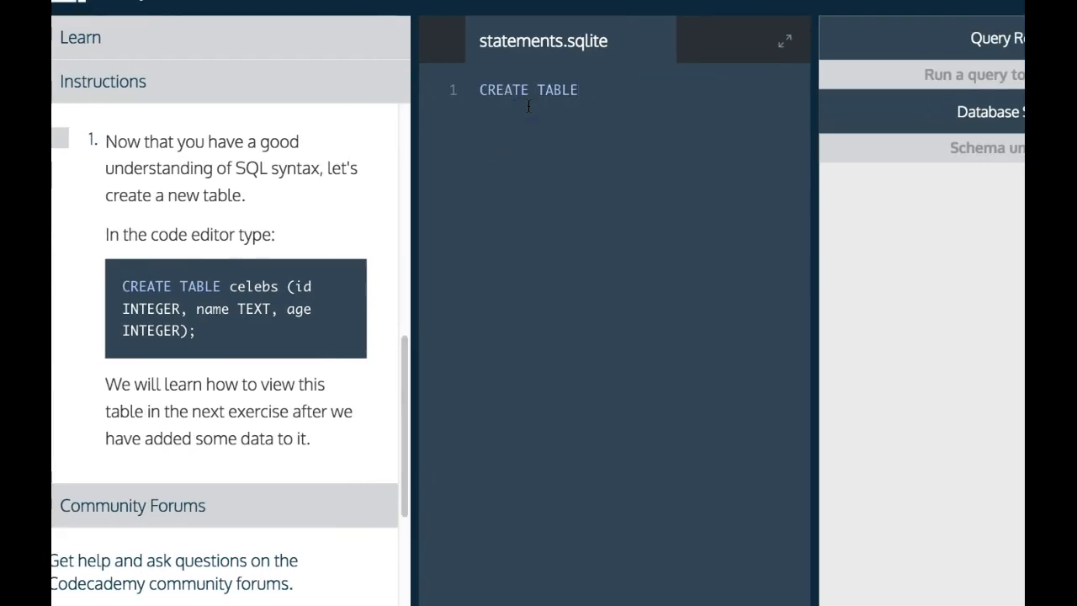
text(celebs ()
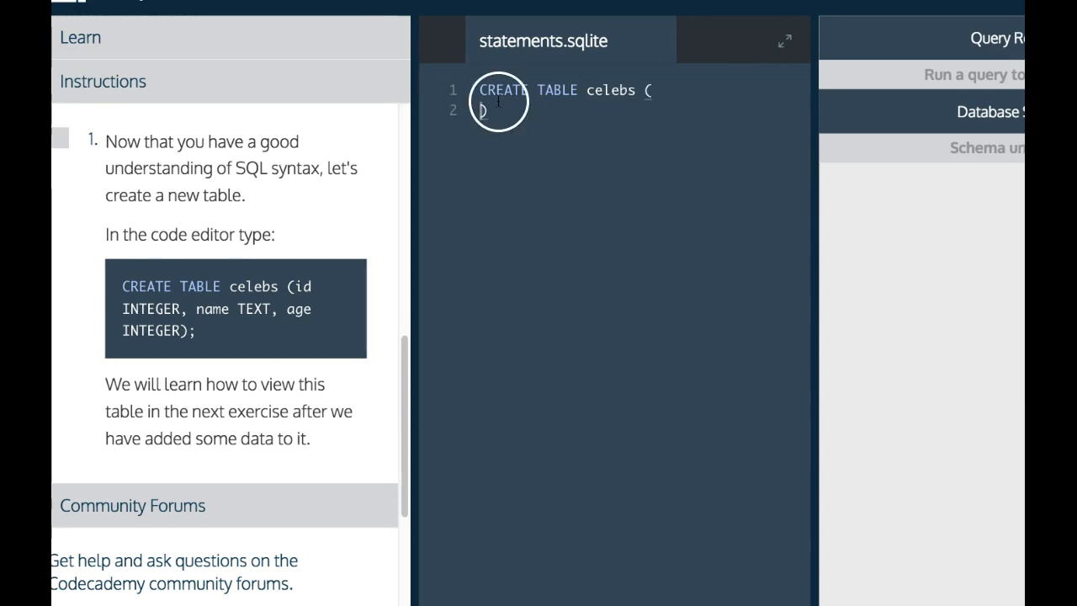
key(Enter)
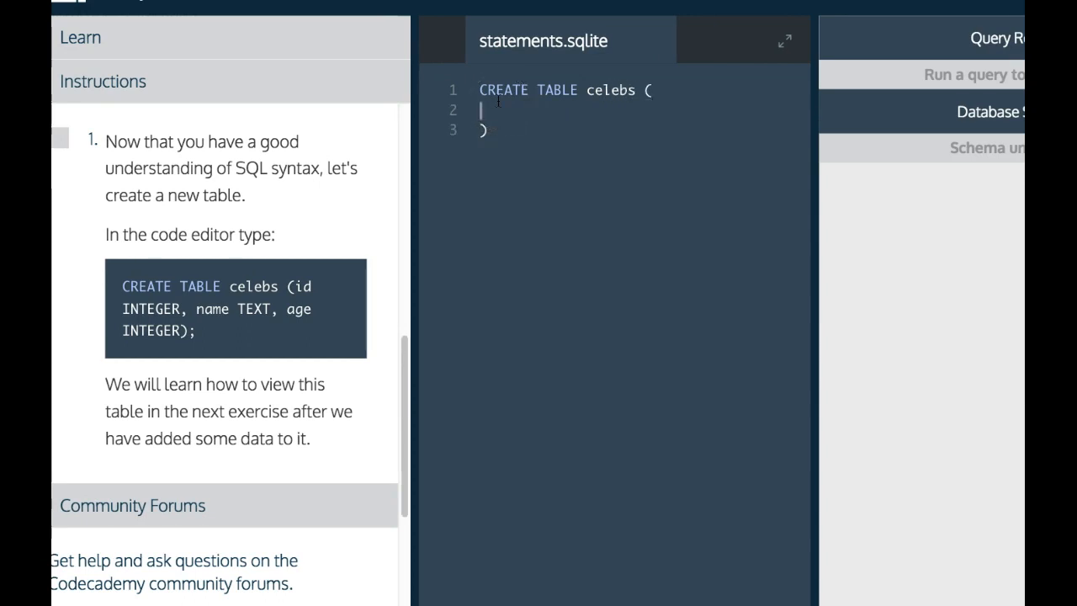
text(i)
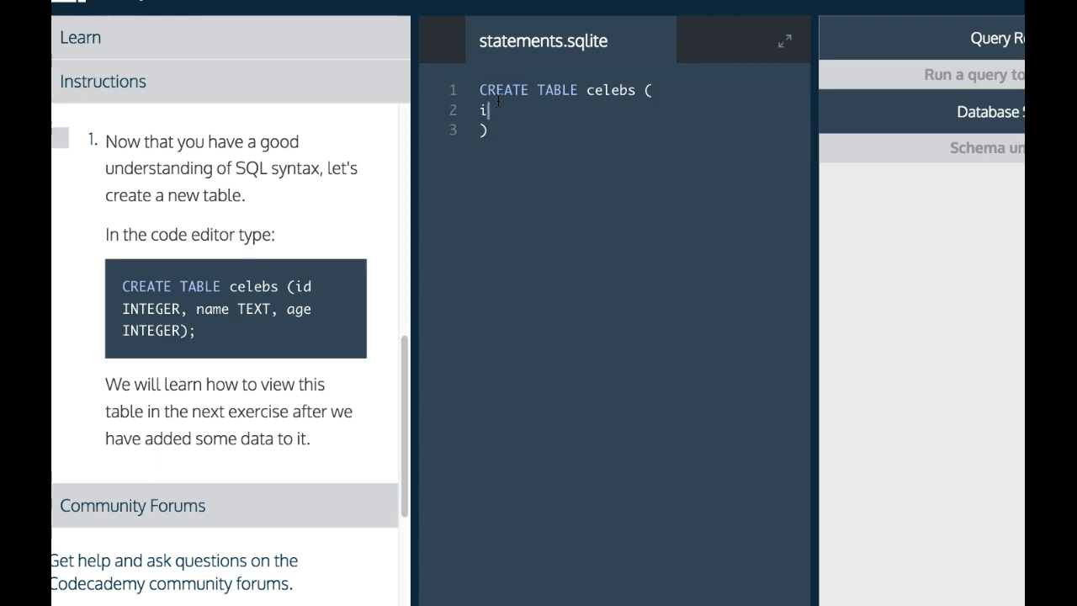
text(d ITEGER,)
text(name)
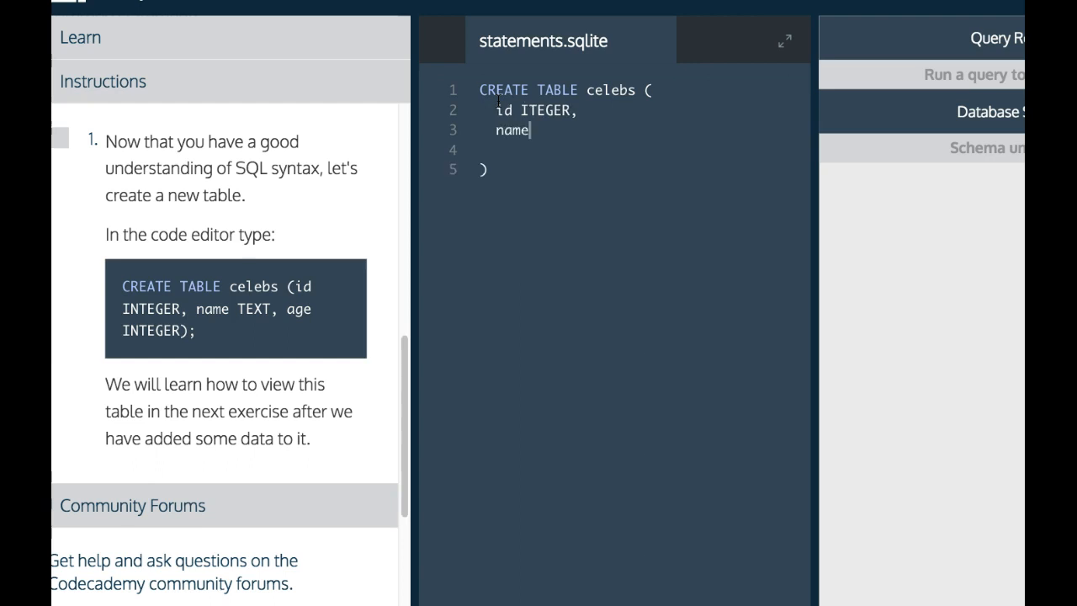
text(TE)
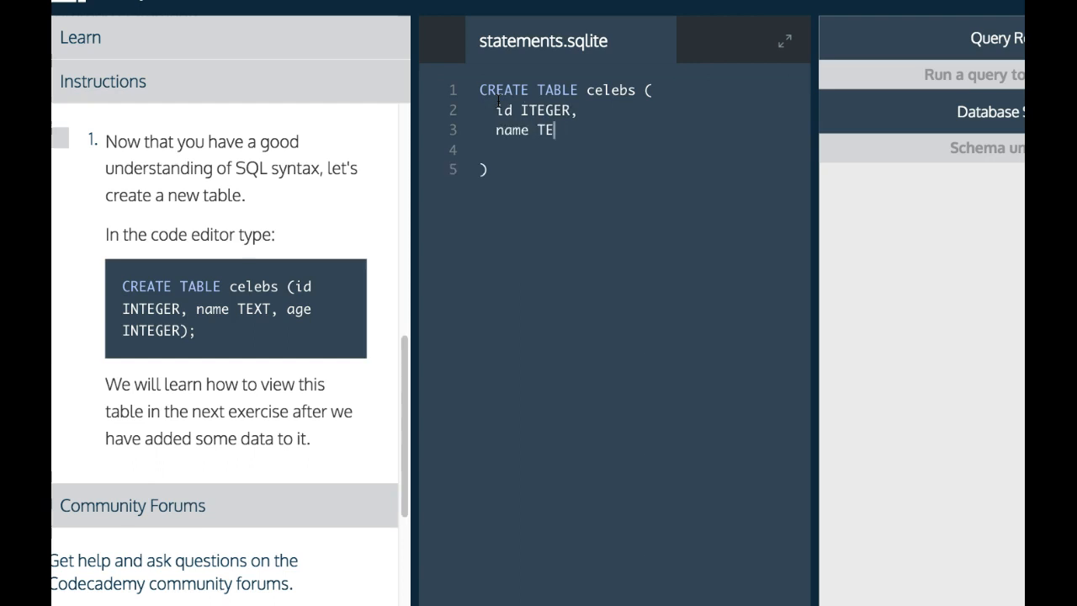
text(XT,)
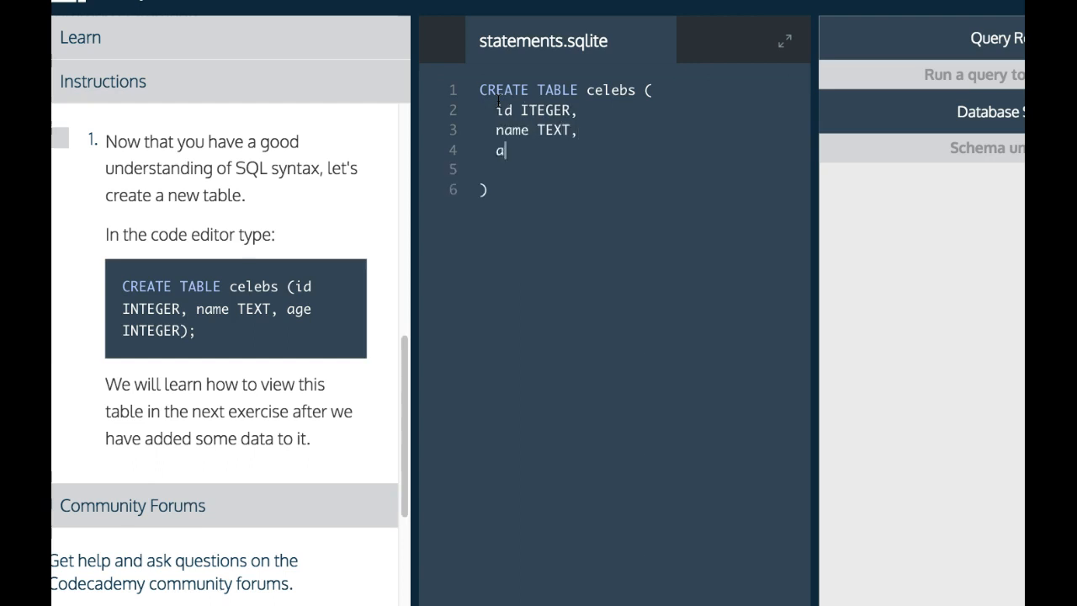
text(ge IN)
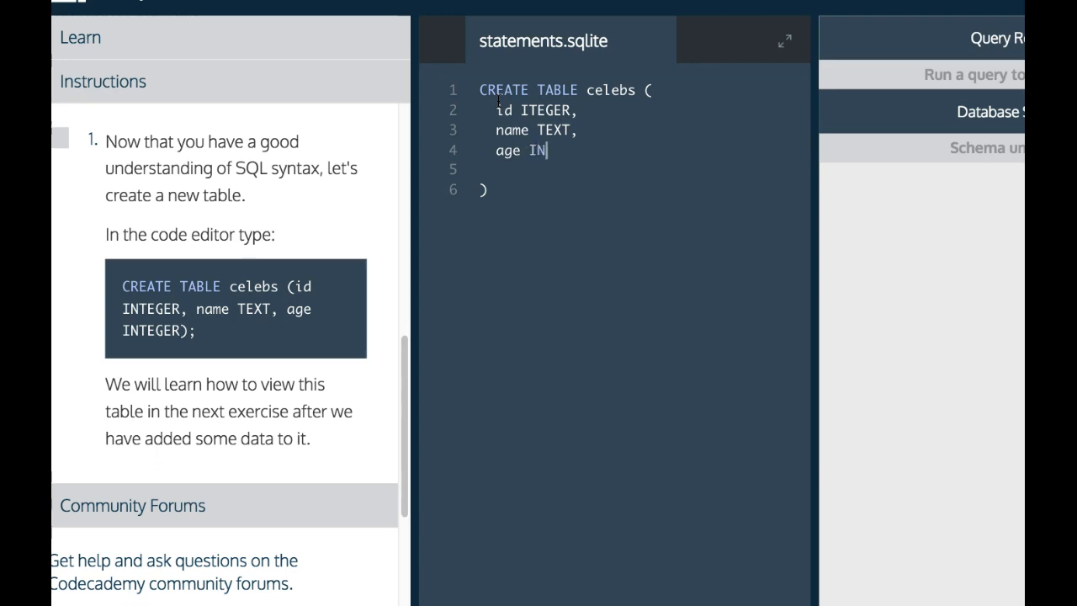
text(TEGER)
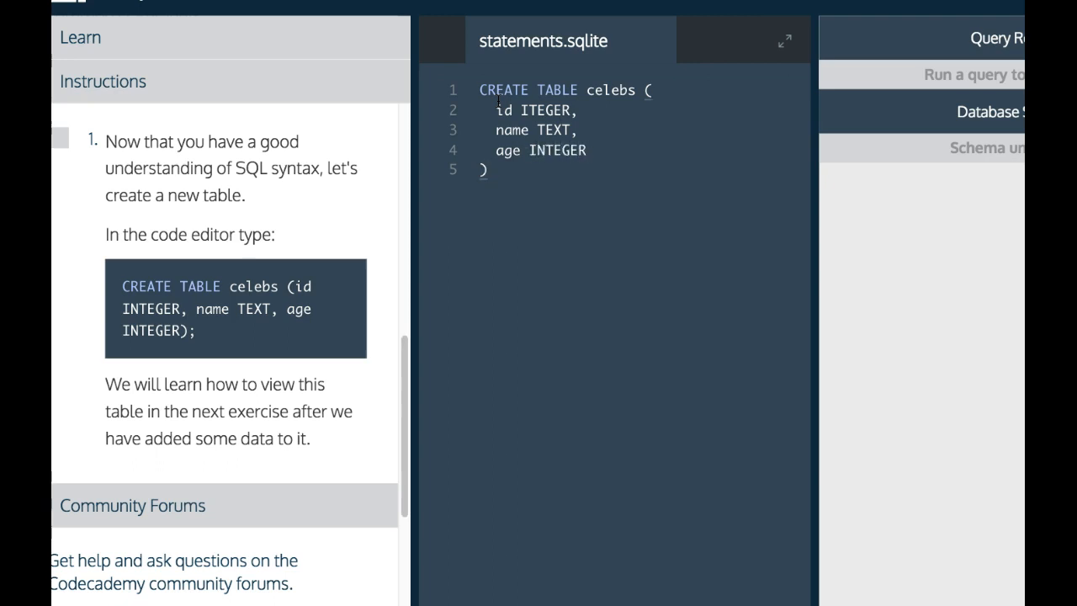
text(;)
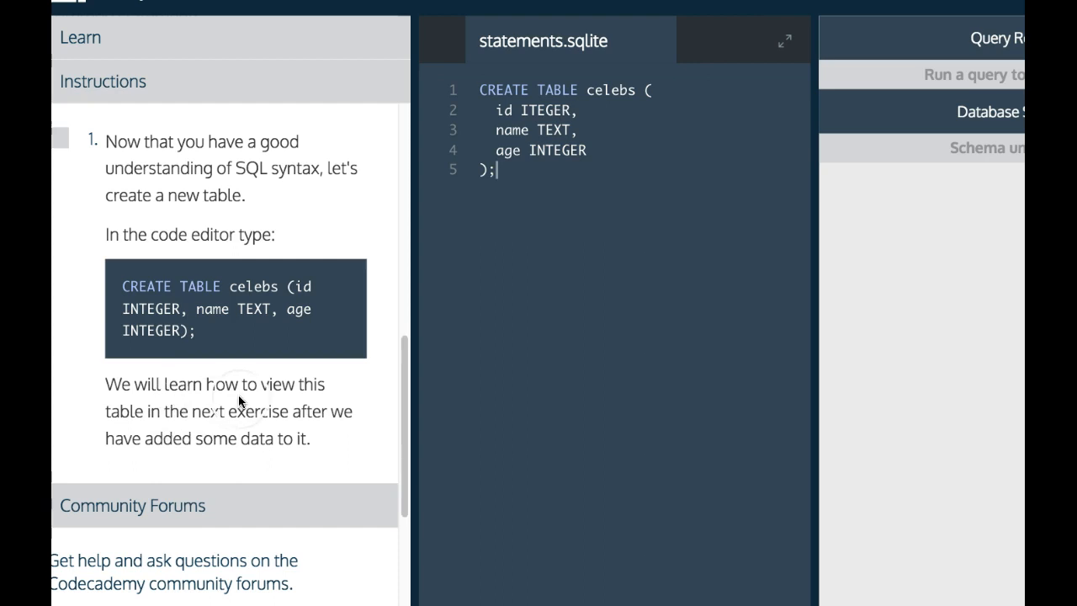
mouse_move(306, 434)
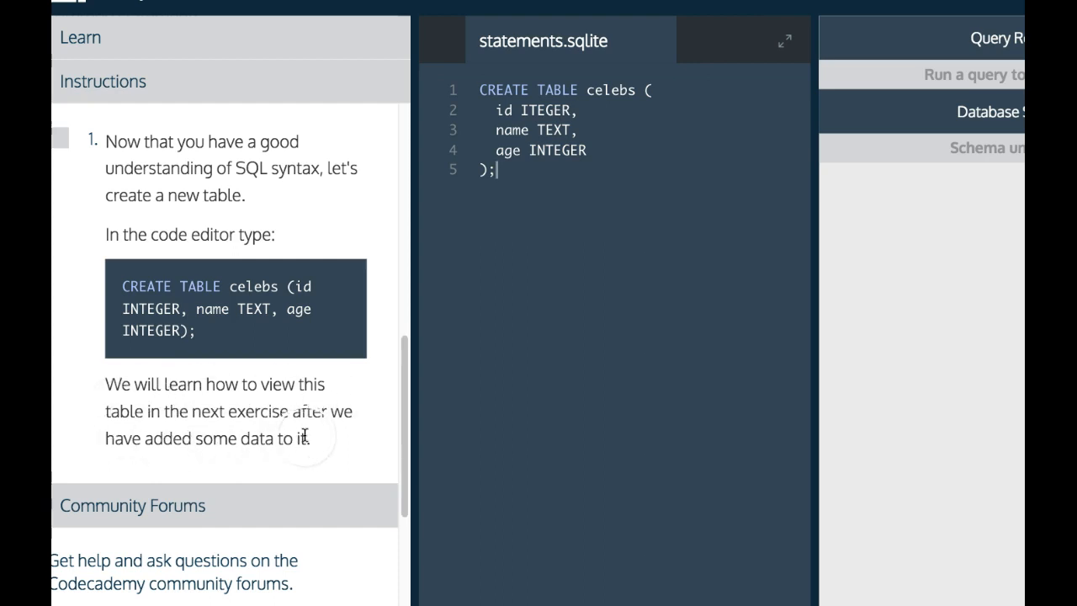
mouse_move(417, 294)
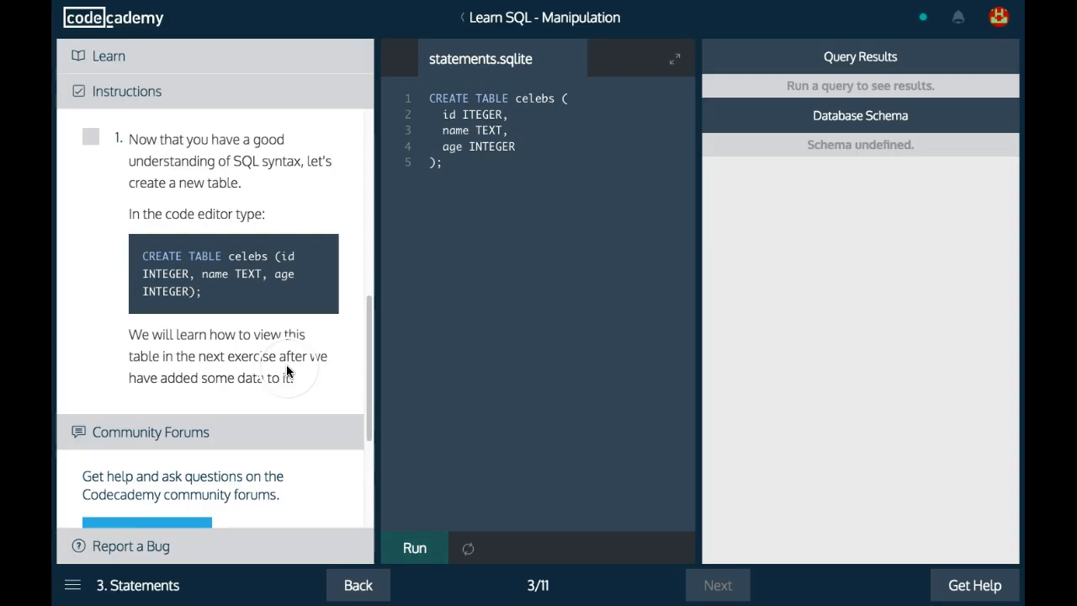
- Run the statement so the schema lists the celebs table with id, name, age and 0 rows
click(414, 548)
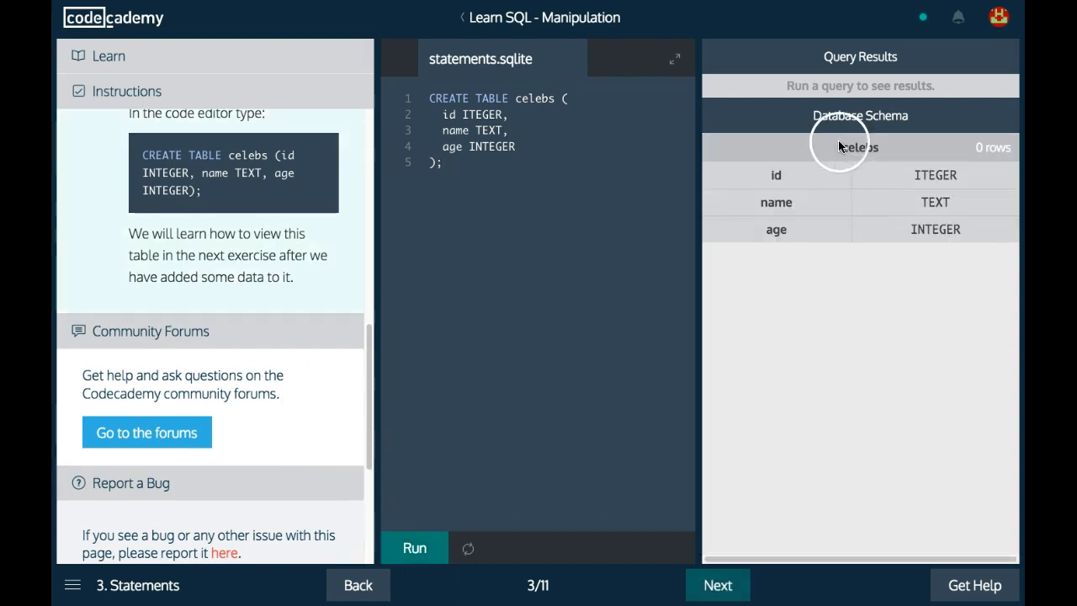
mouse_move(831, 186)
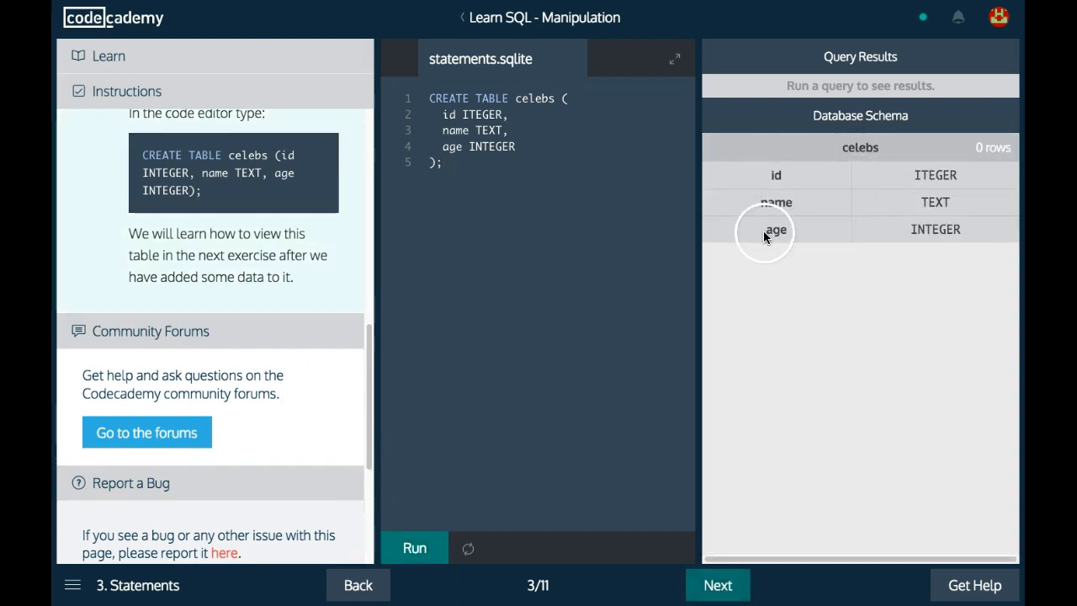
mouse_move(791, 203)
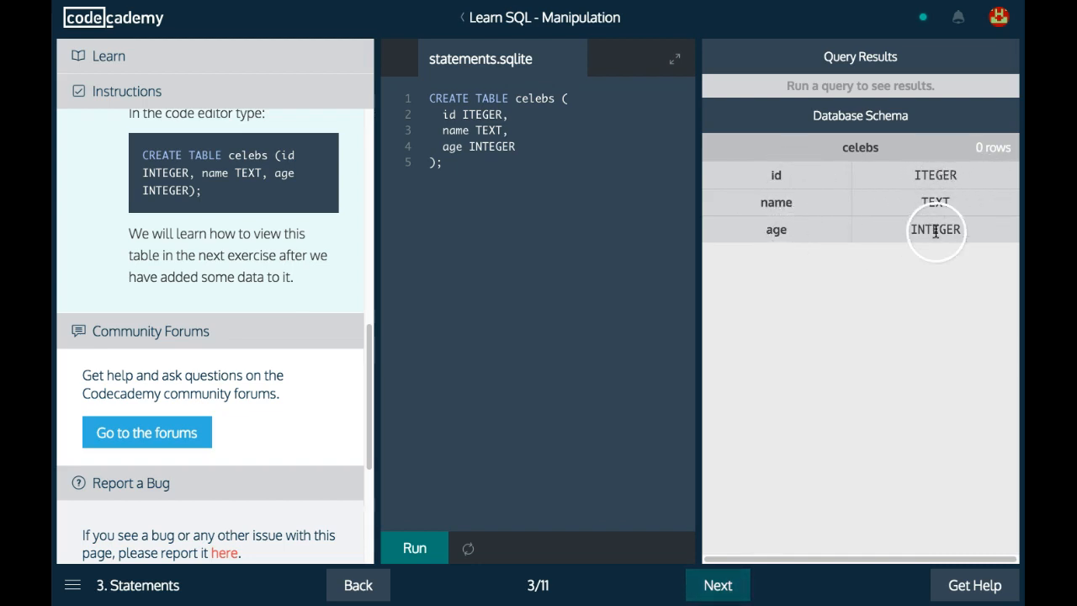
mouse_move(917, 215)
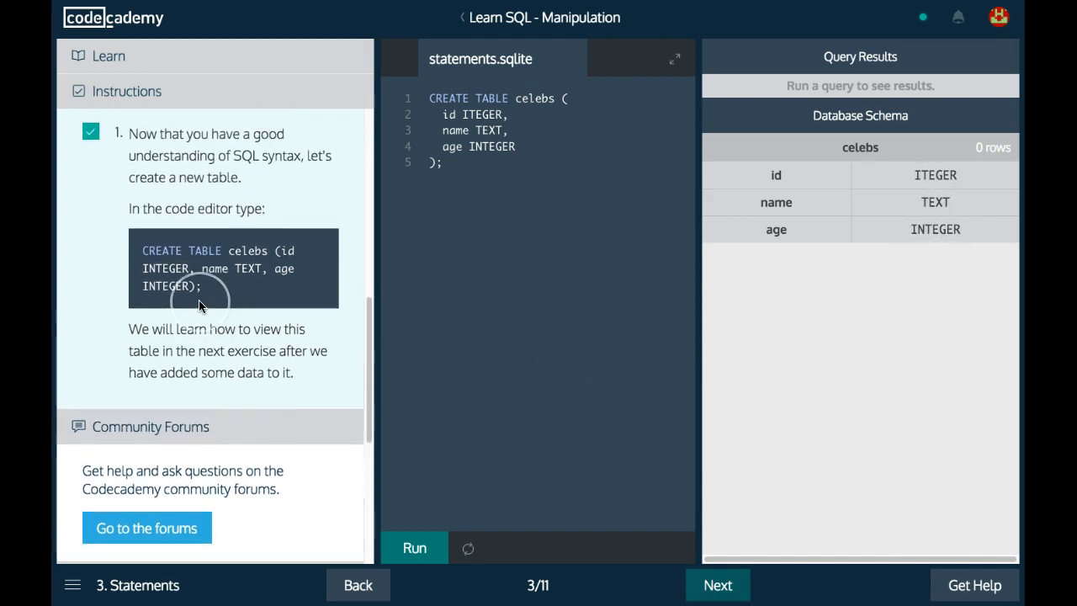
- Reopen the Learn section so the Statements lesson text shows beside the schema
scroll(down, 3)
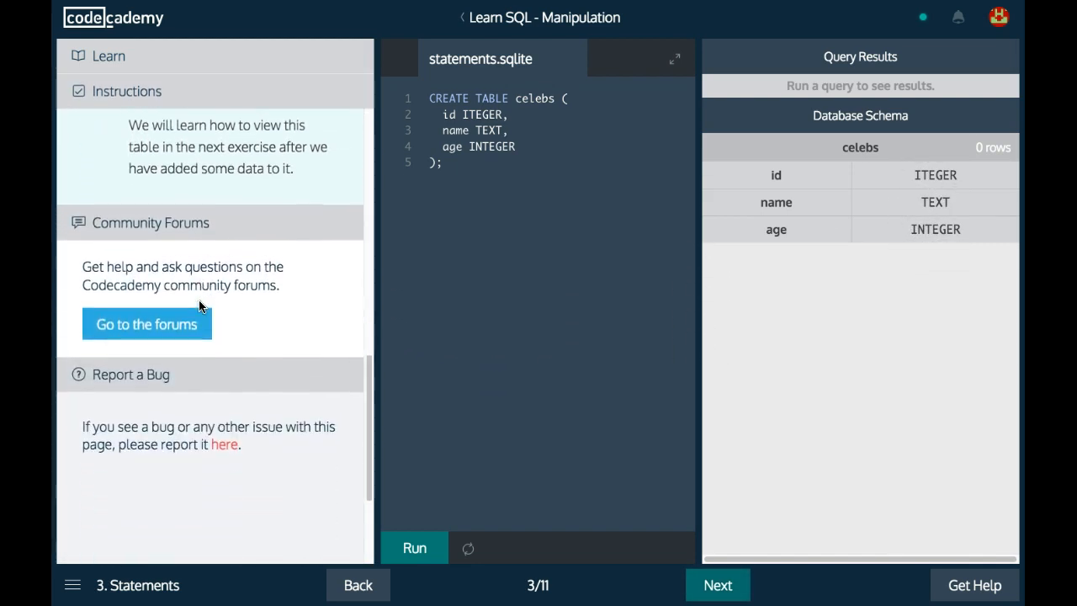
scroll(down, 3)
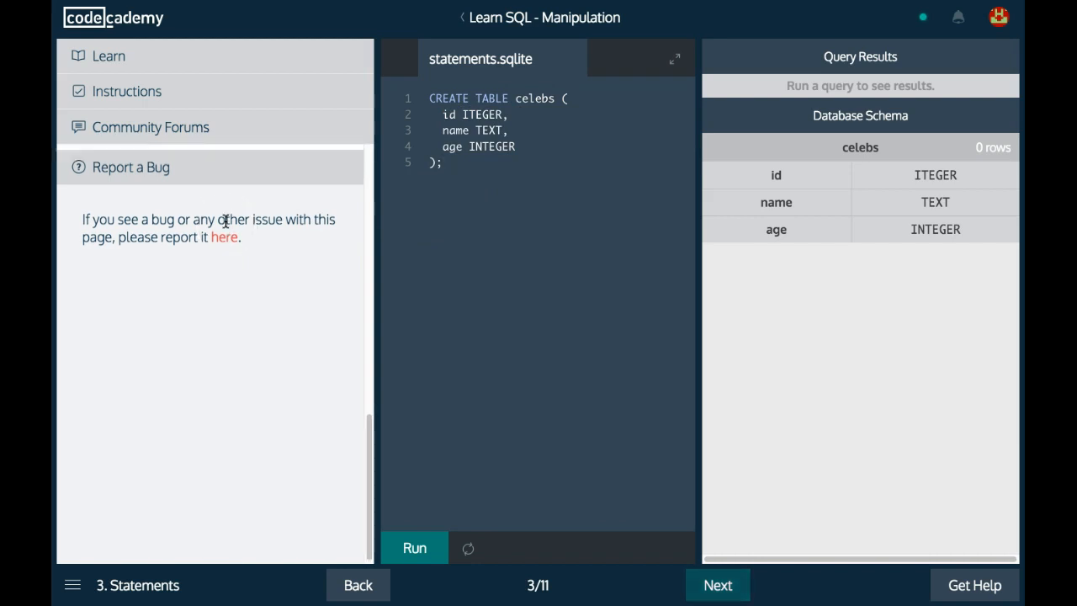
click(108, 55)
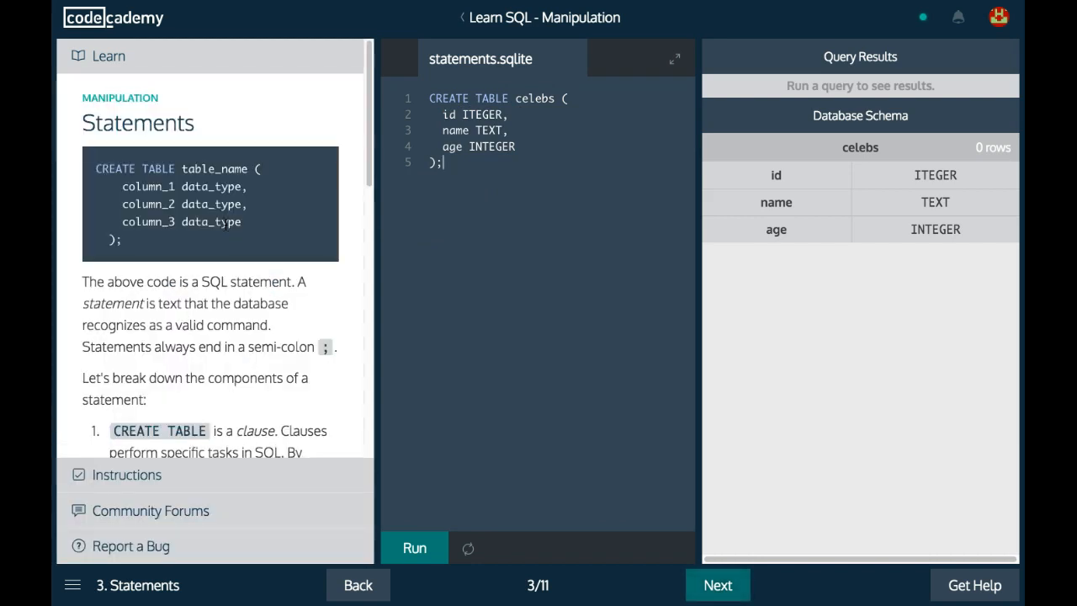